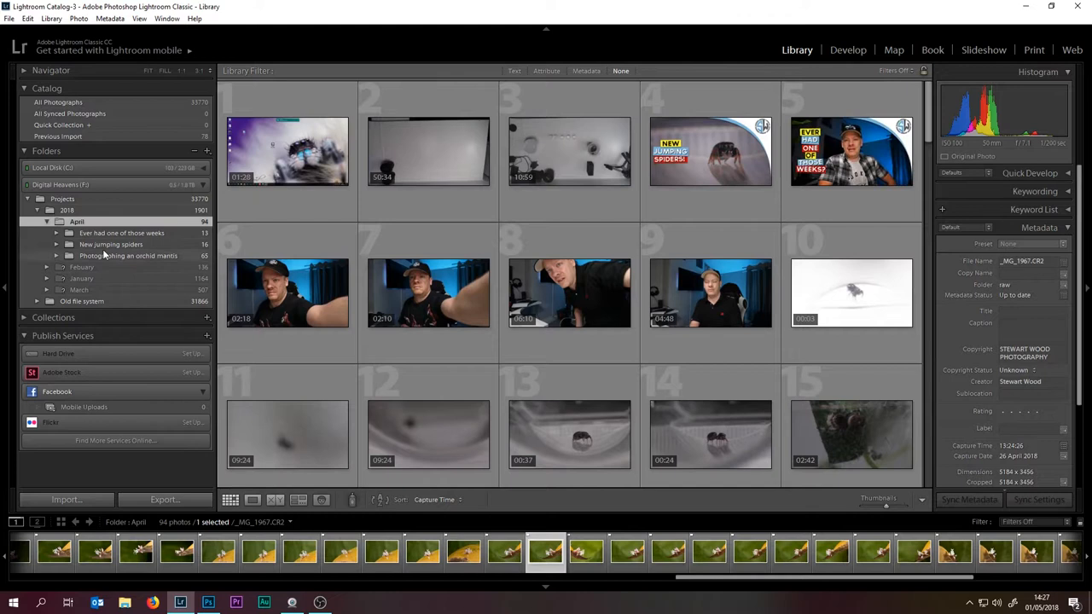
# Expand 'Photographing an orchid mantis' to show its Canon 80D, images and overhead camera subfolders
pyautogui.click(48, 255)
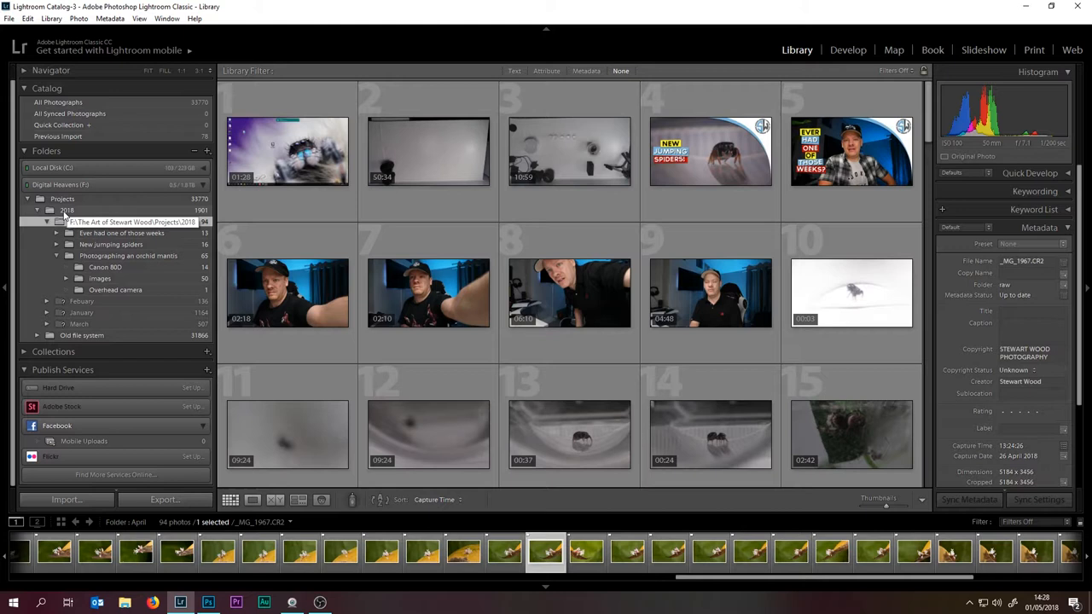